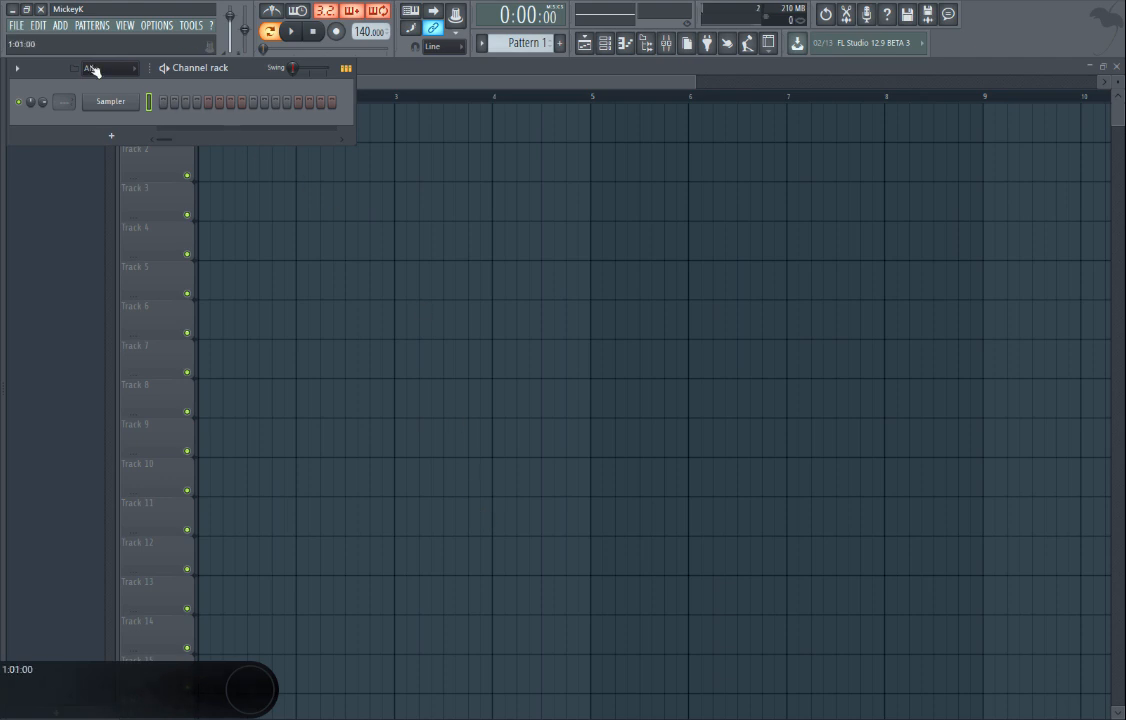
Load the recent project 'where to save data tut.flp' from the File menu.
{"action": "left_click", "coordinate": [16, 24]}
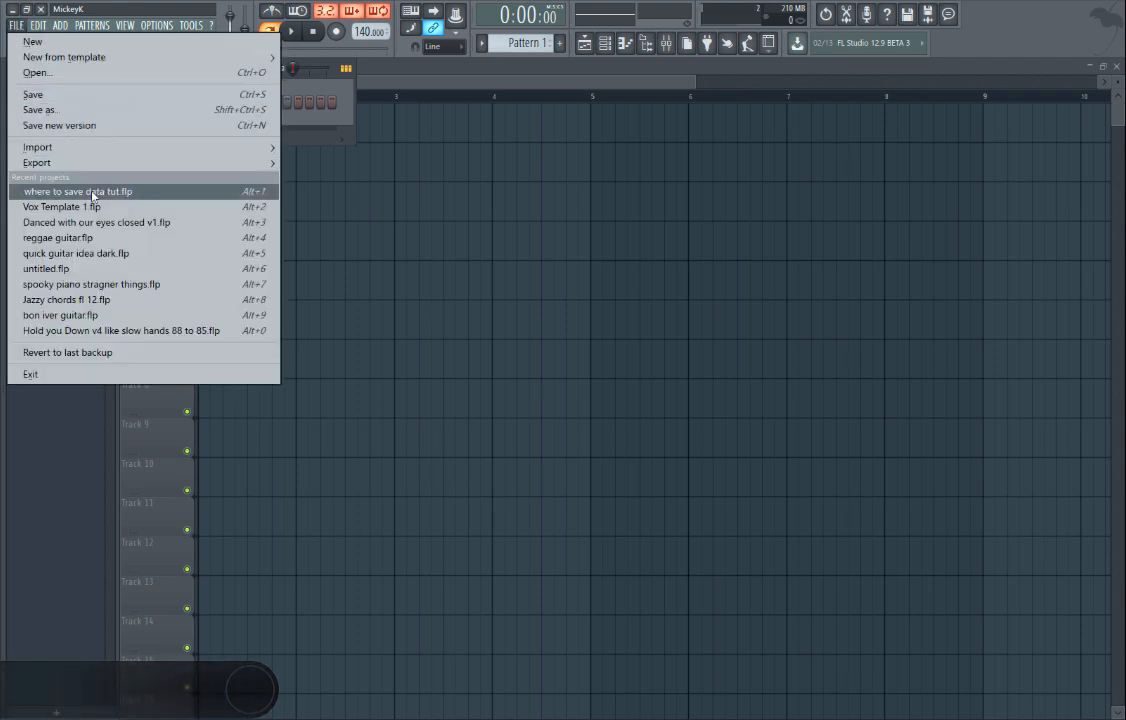
{"action": "left_click", "coordinate": [78, 192]}
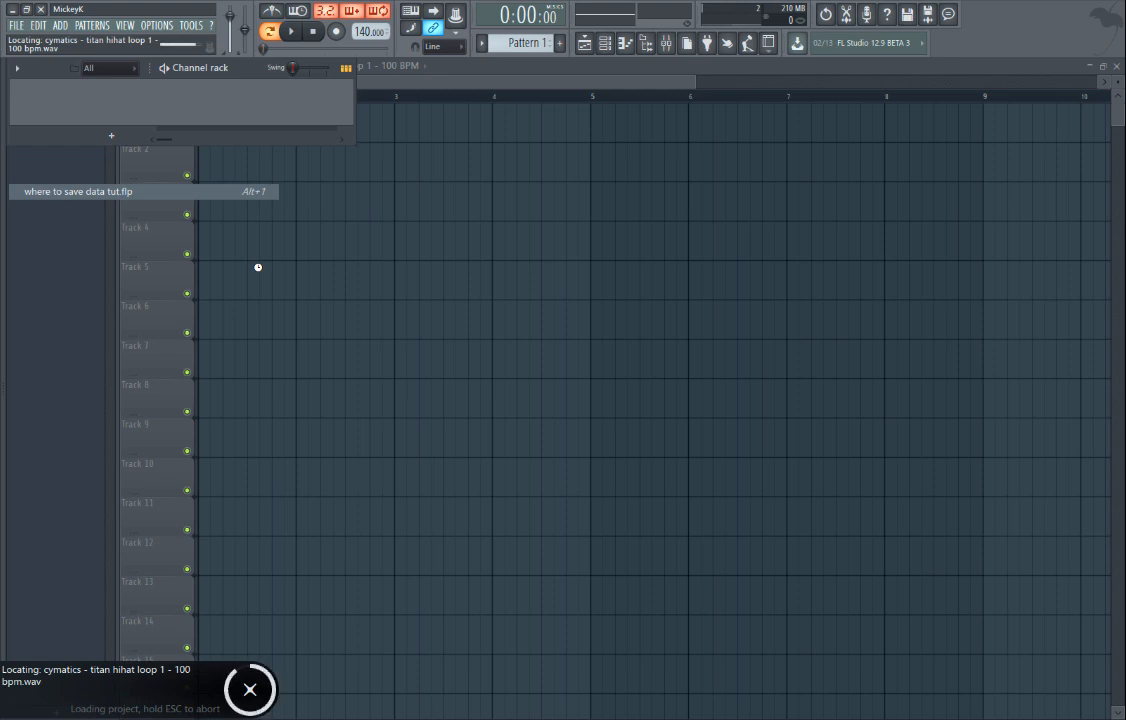
{"action": "mouse_move", "coordinate": [312, 616]}
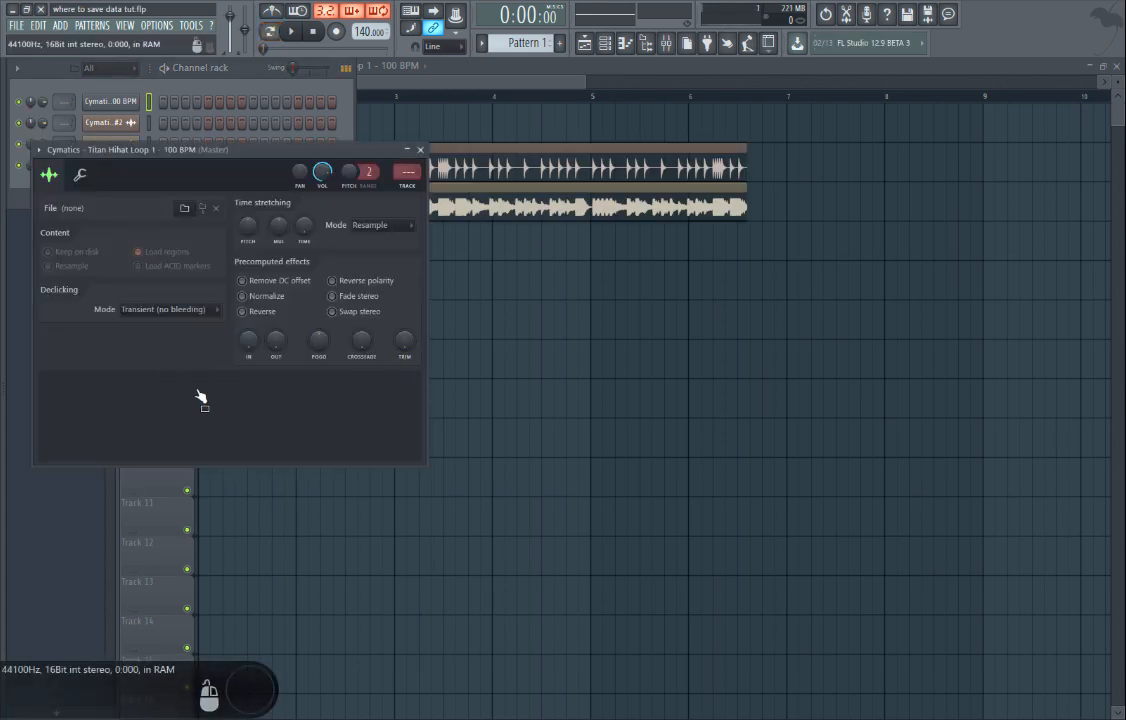
{"action": "mouse_move", "coordinate": [208, 392]}
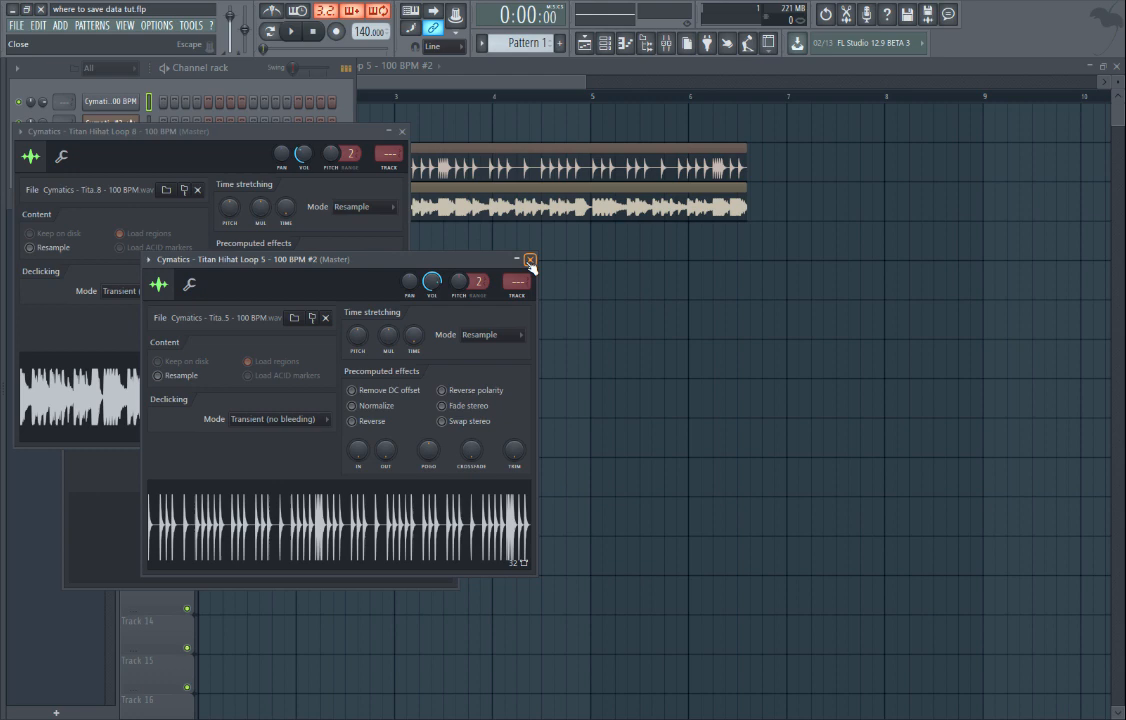
Dismiss the sample's Channel settings and show the Project page of the settings window.
{"action": "left_click", "coordinate": [530, 260]}
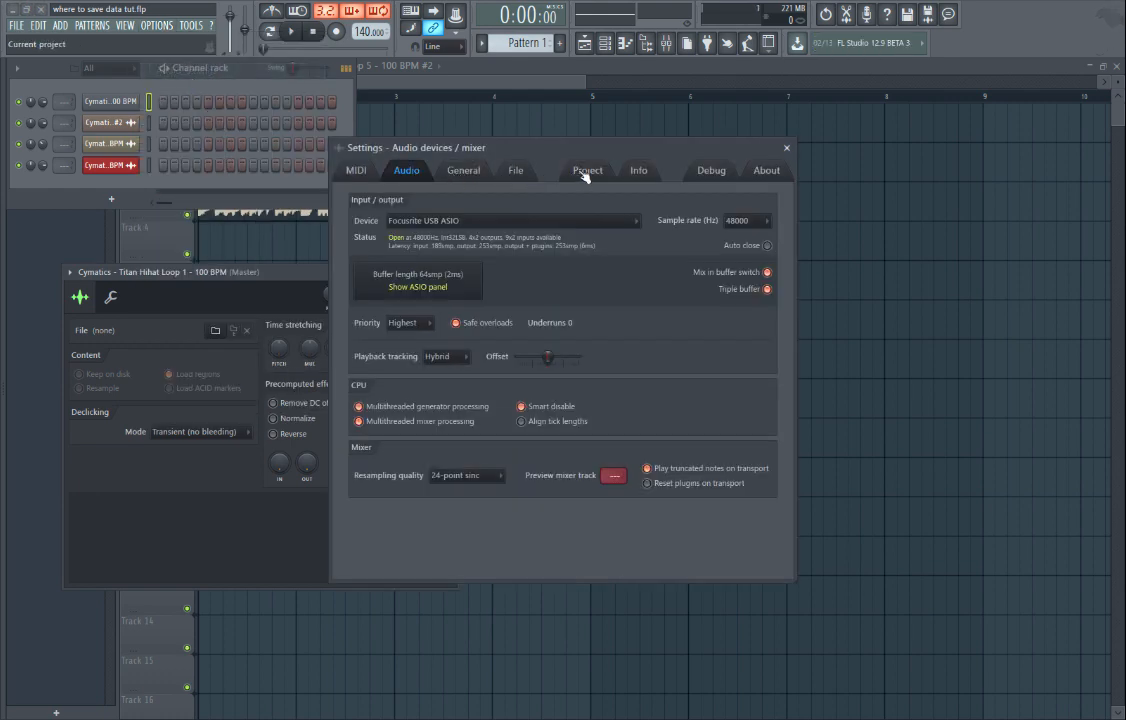
{"action": "left_click", "coordinate": [588, 170]}
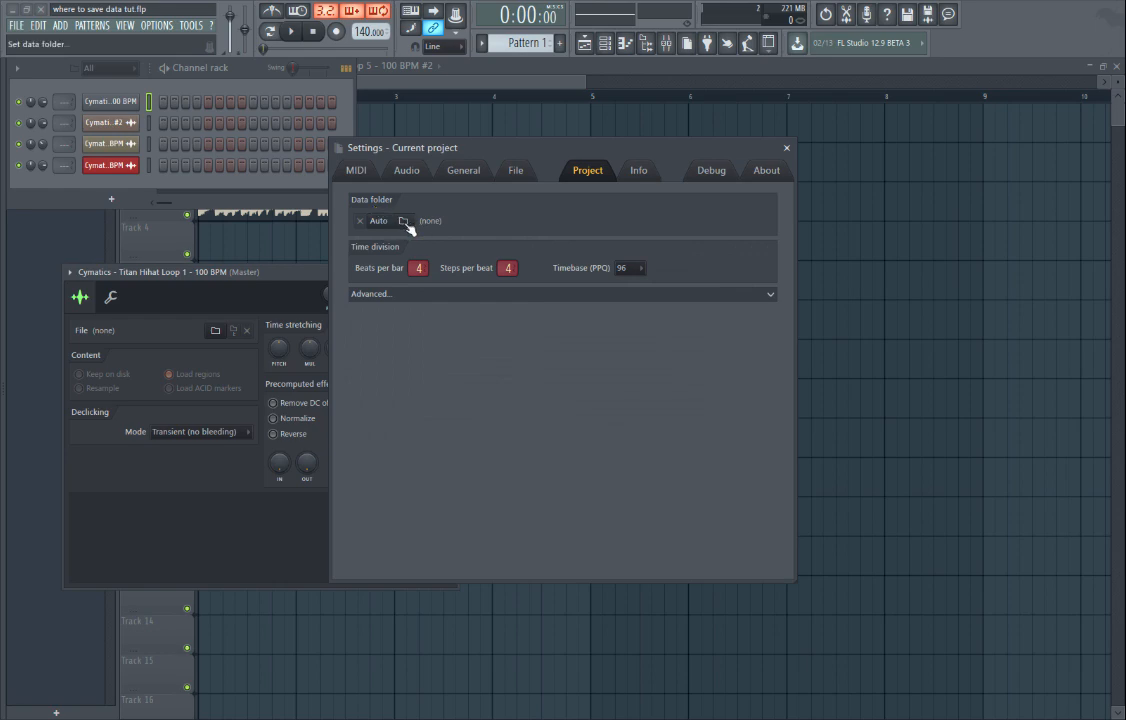
{"action": "mouse_move", "coordinate": [404, 220]}
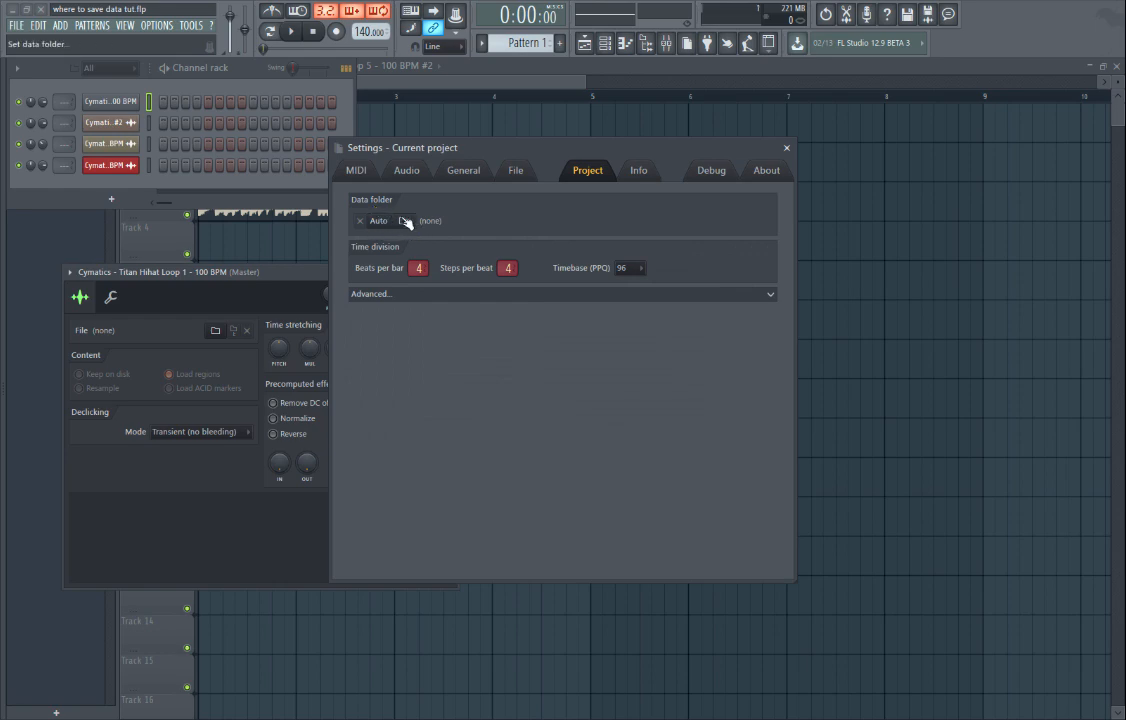
Make a new 'Tutorial' folder under FL Studio 12\Data\Projects the project data folder.
{"action": "left_click", "coordinate": [404, 220]}
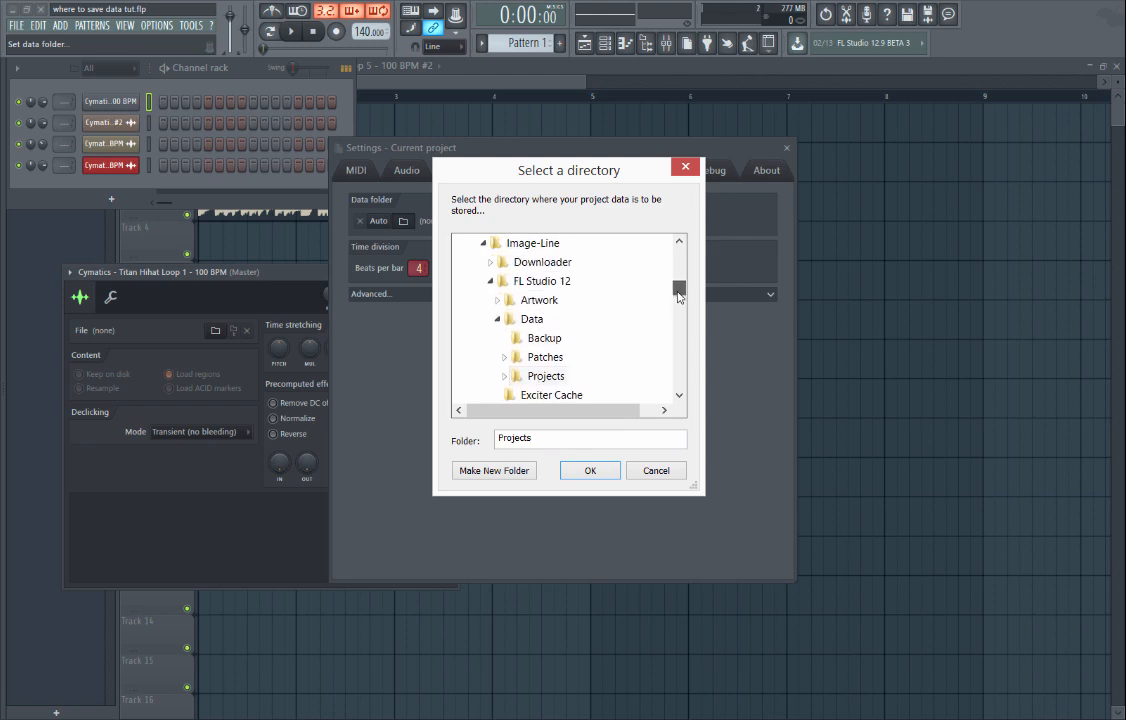
{"action": "mouse_move", "coordinate": [552, 394]}
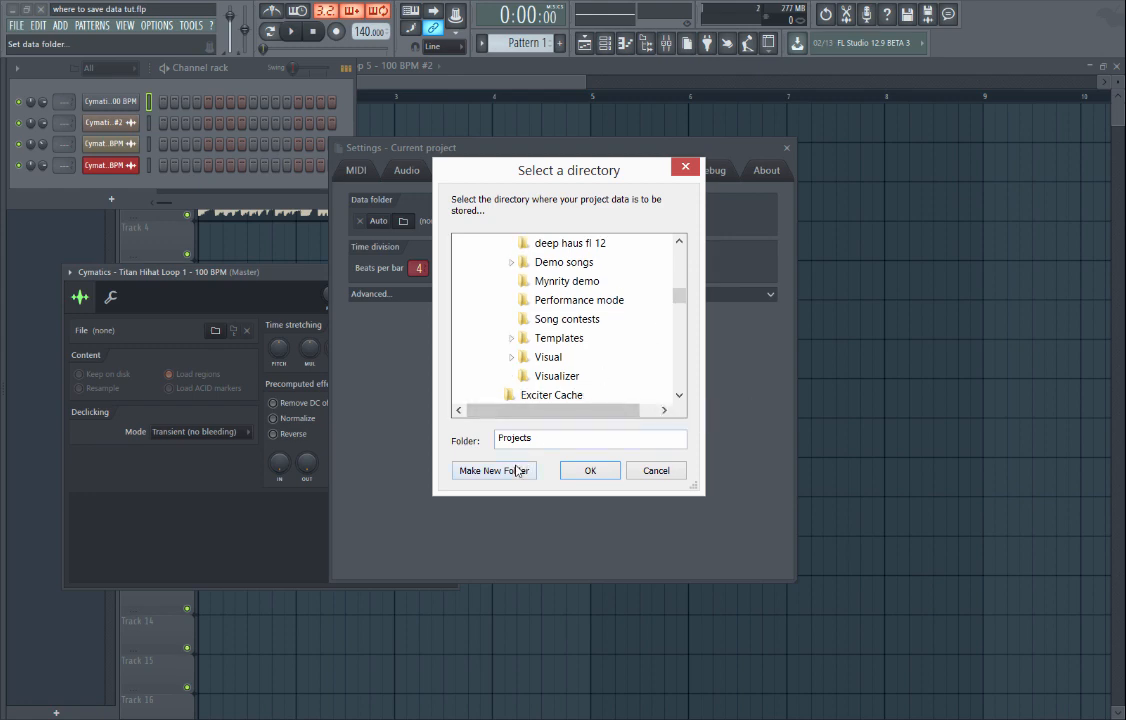
{"action": "left_click", "coordinate": [494, 470]}
{"action": "type", "text": "Tutorial"}
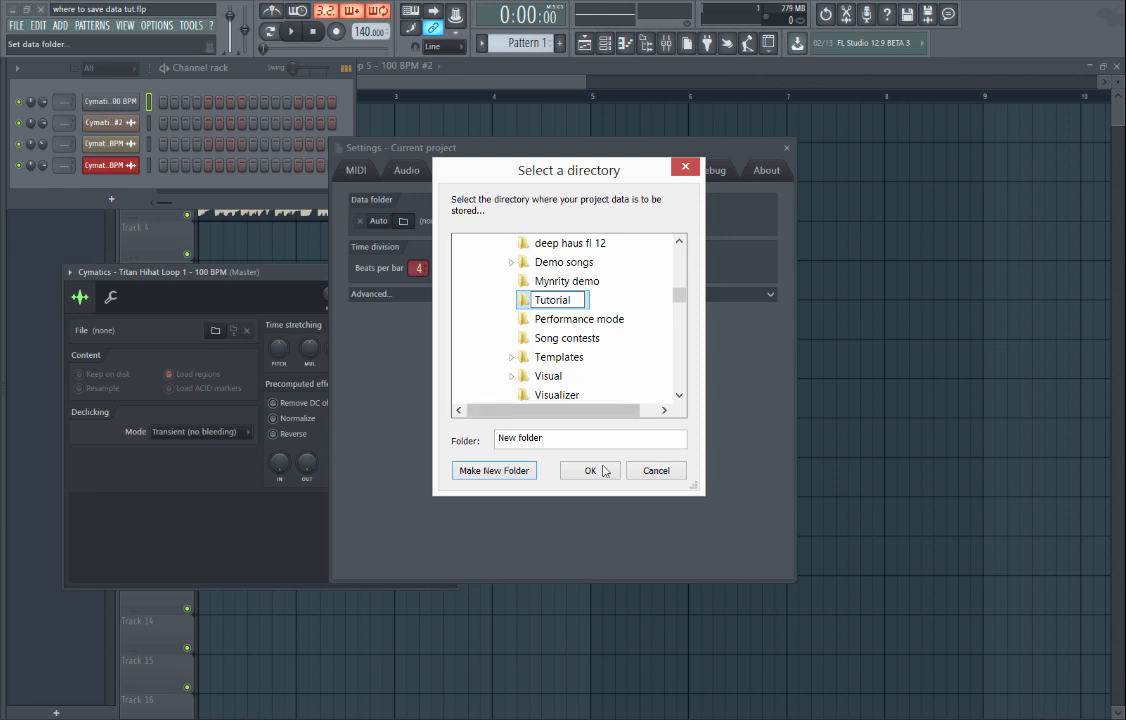
{"action": "left_click", "coordinate": [590, 470]}
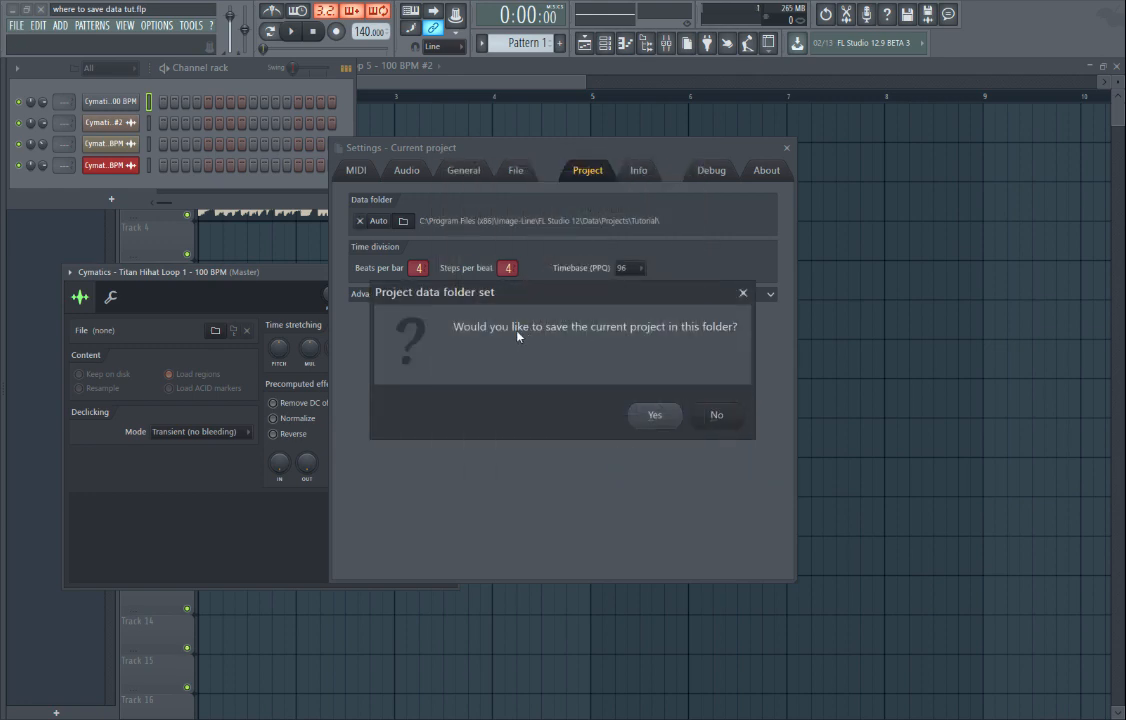
{"action": "mouse_move", "coordinate": [654, 414]}
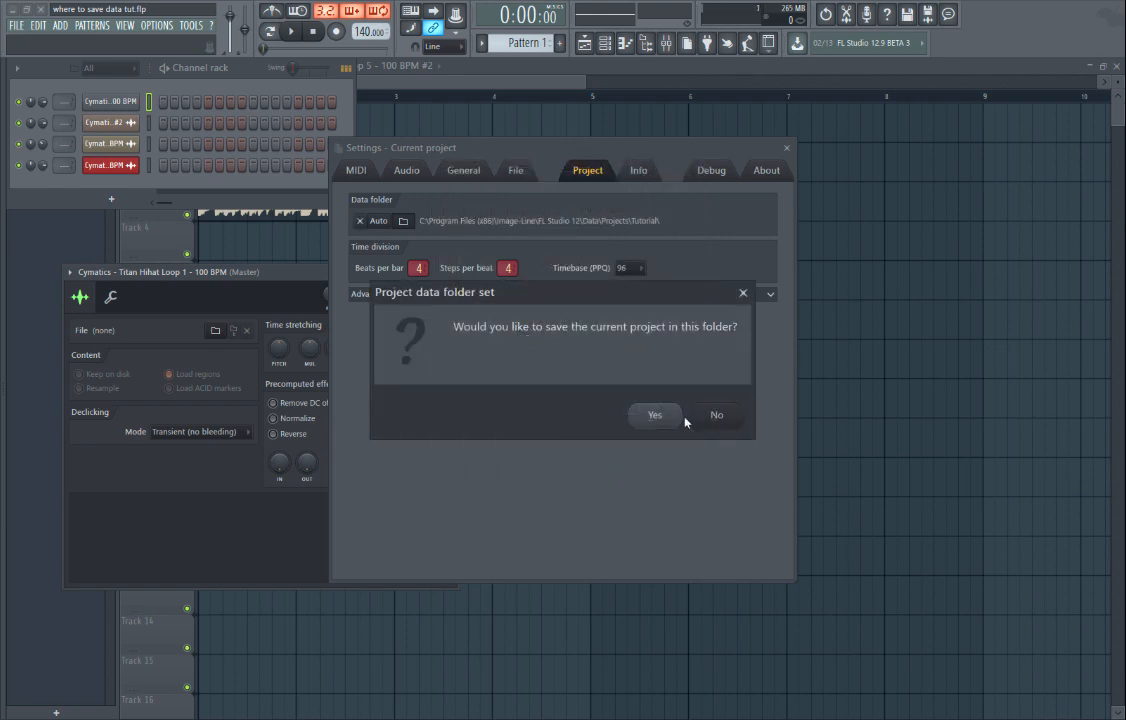
Confirm saving the project into the Tutorial data folder, then minimize FL Studio.
{"action": "left_click", "coordinate": [716, 414]}
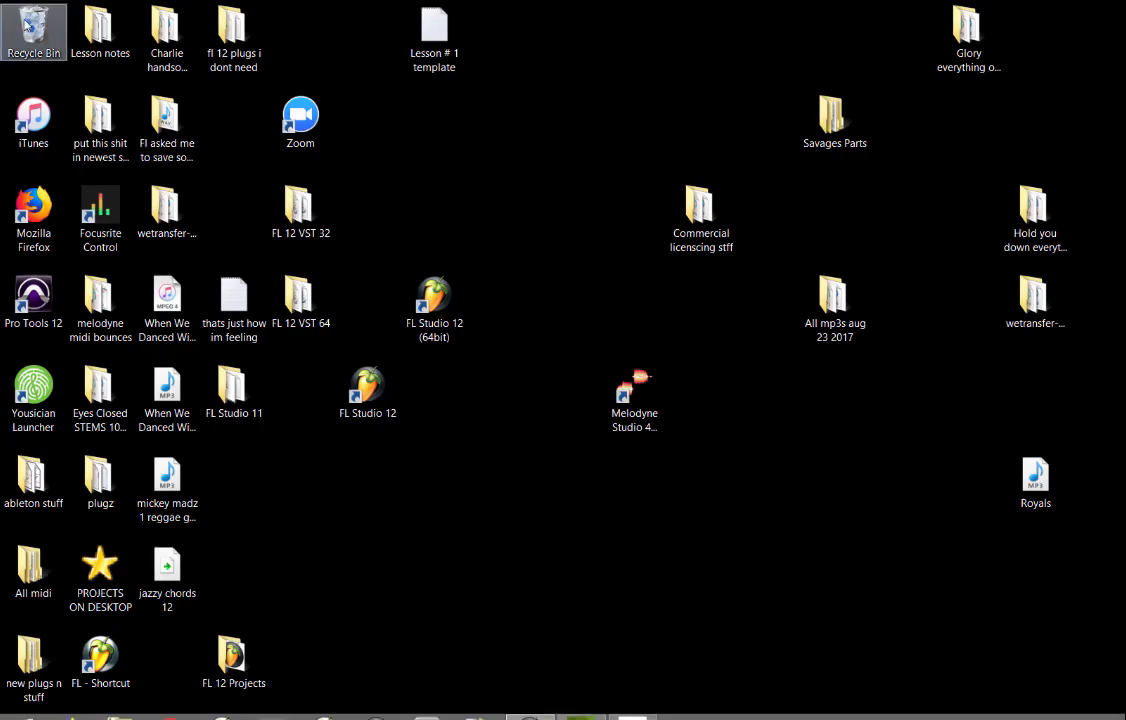
Restore the Cymatics Titan Hihat Loop 1 WAV from the Recycle Bin to the desktop centre.
{"action": "double_click", "coordinate": [32, 30]}
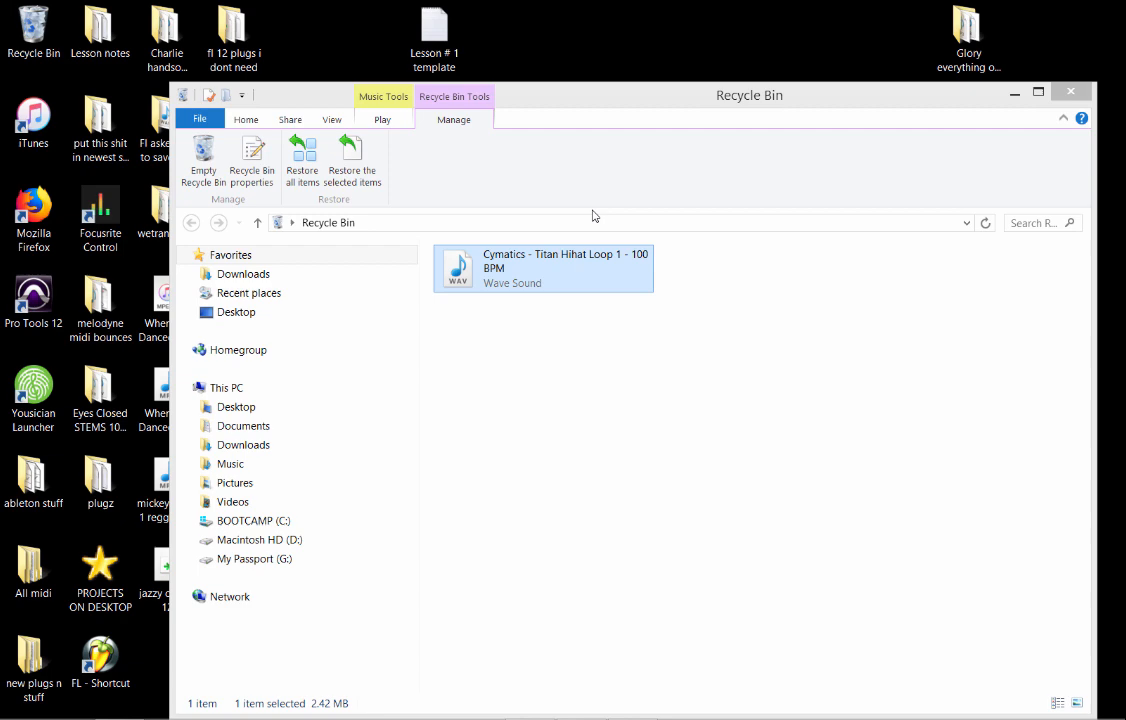
{"action": "left_click", "coordinate": [1072, 92]}
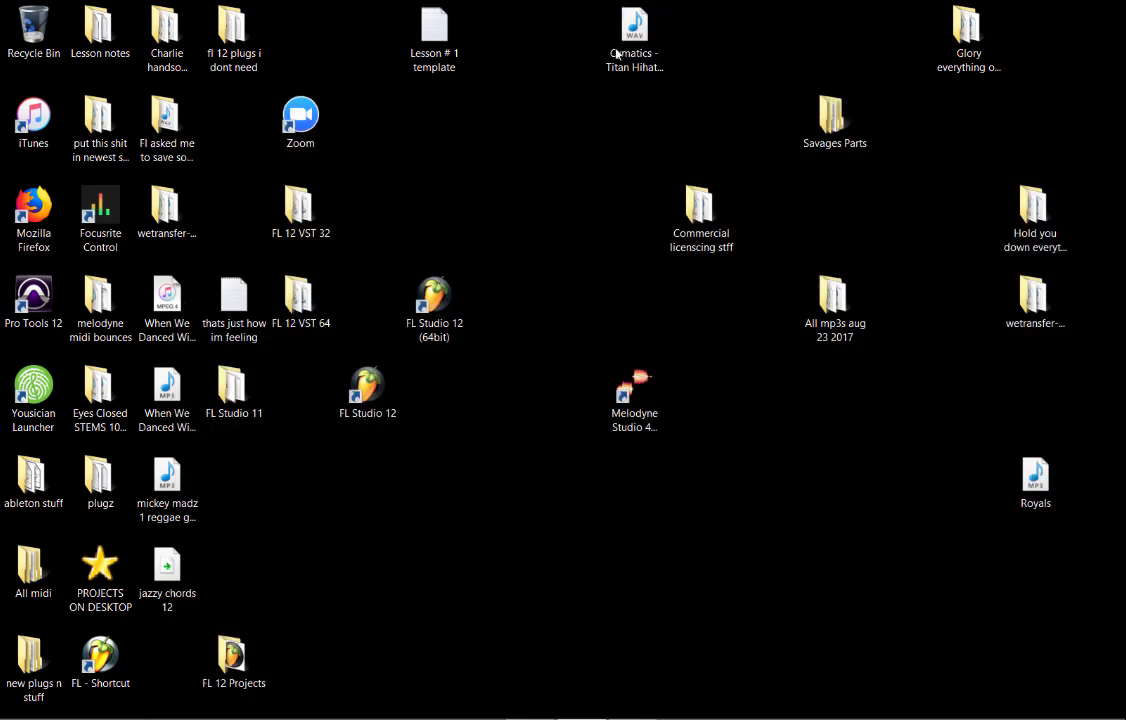
{"action": "left_click_drag", "start_coordinate": [636, 24], "coordinate": [568, 240]}
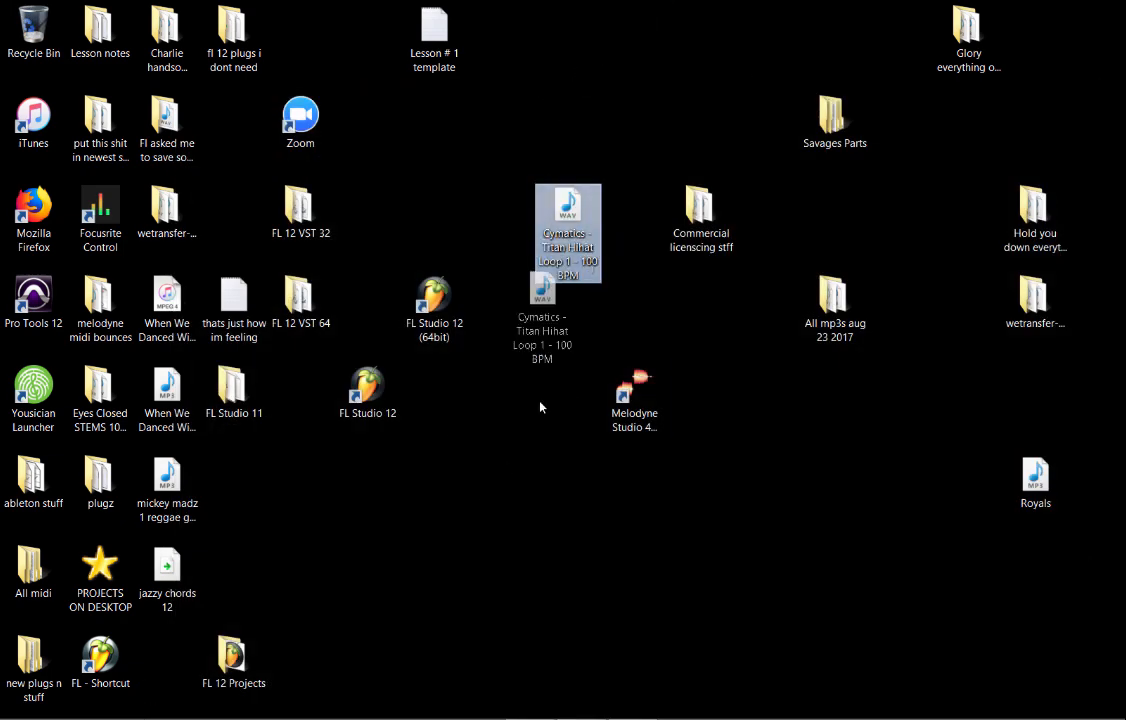
{"action": "left_click_drag", "start_coordinate": [568, 236], "coordinate": [500, 384]}
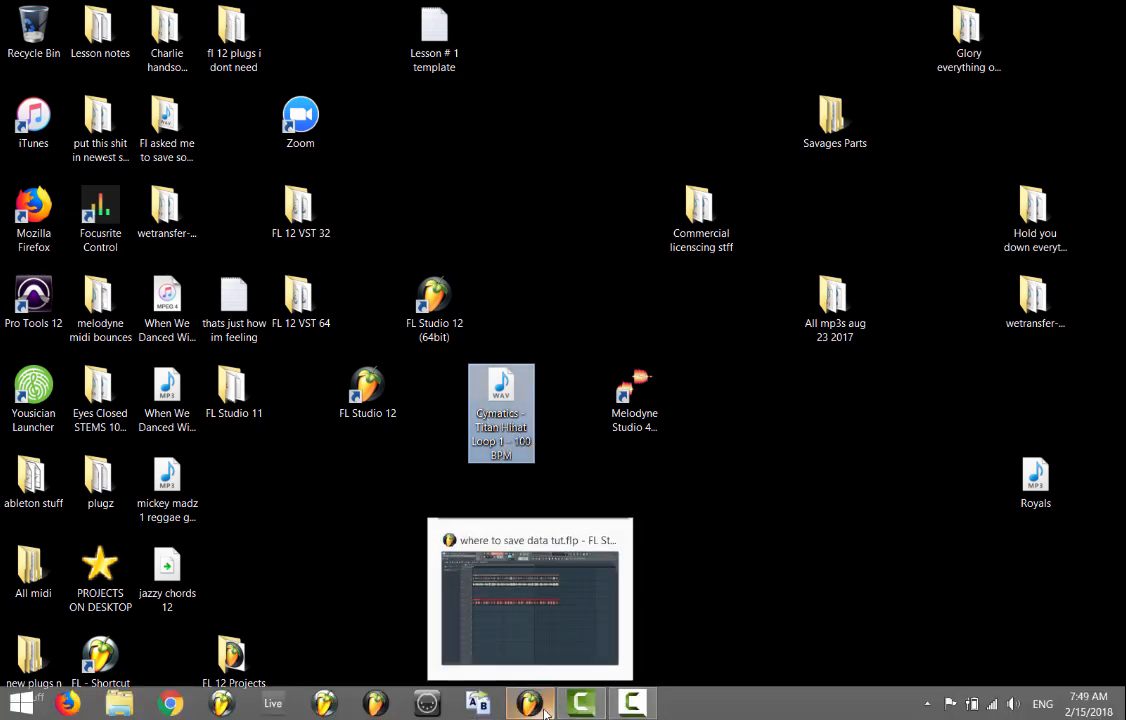
Bring FL Studio back from the taskbar and show the File menu's export list.
{"action": "left_click", "coordinate": [530, 598]}
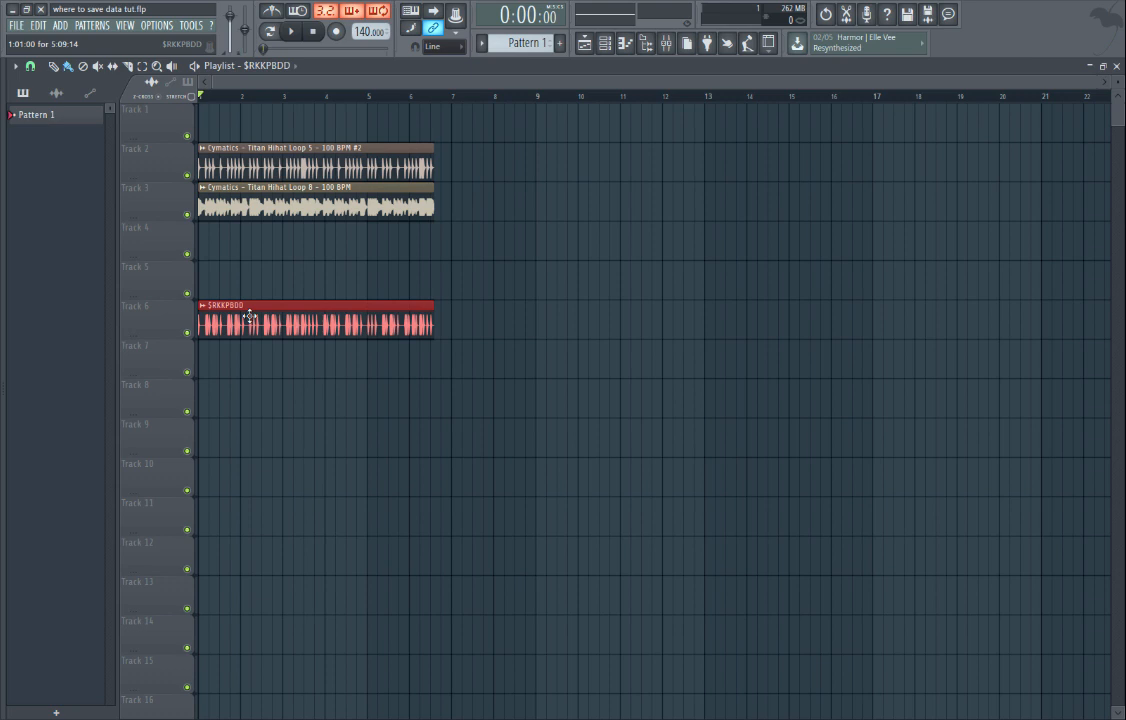
{"action": "left_click", "coordinate": [16, 24]}
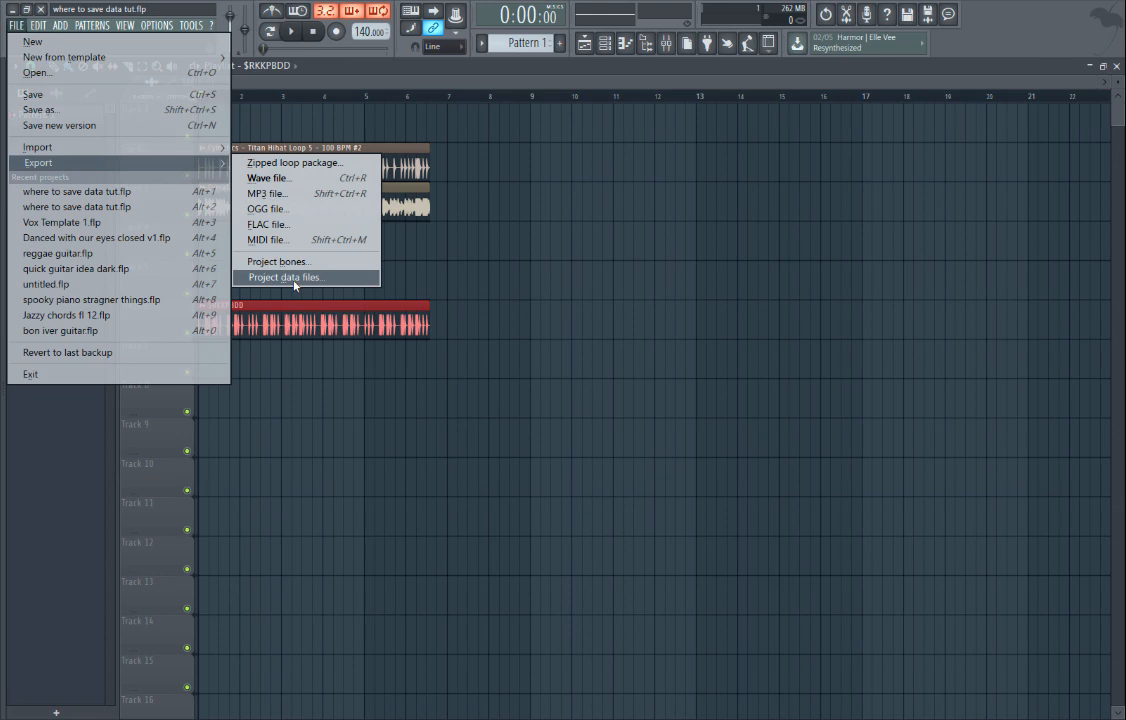
Export the project data files so the hihat loop sample is located and saved.
{"action": "left_click", "coordinate": [284, 276]}
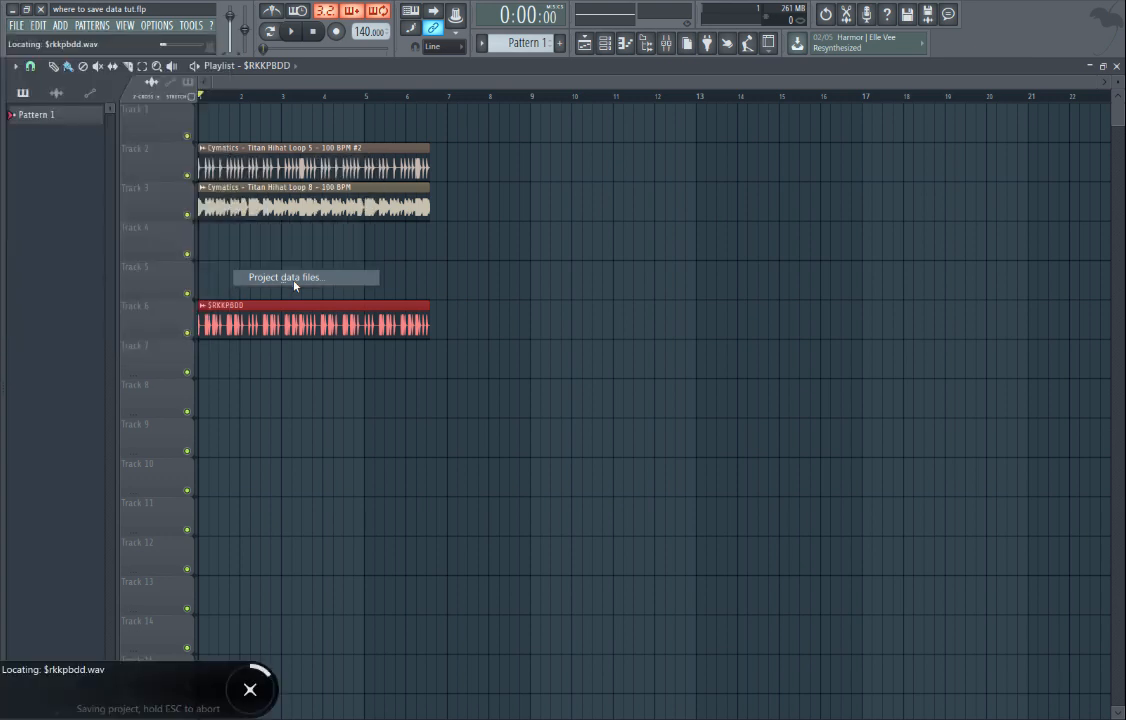
{"action": "mouse_move", "coordinate": [128, 688]}
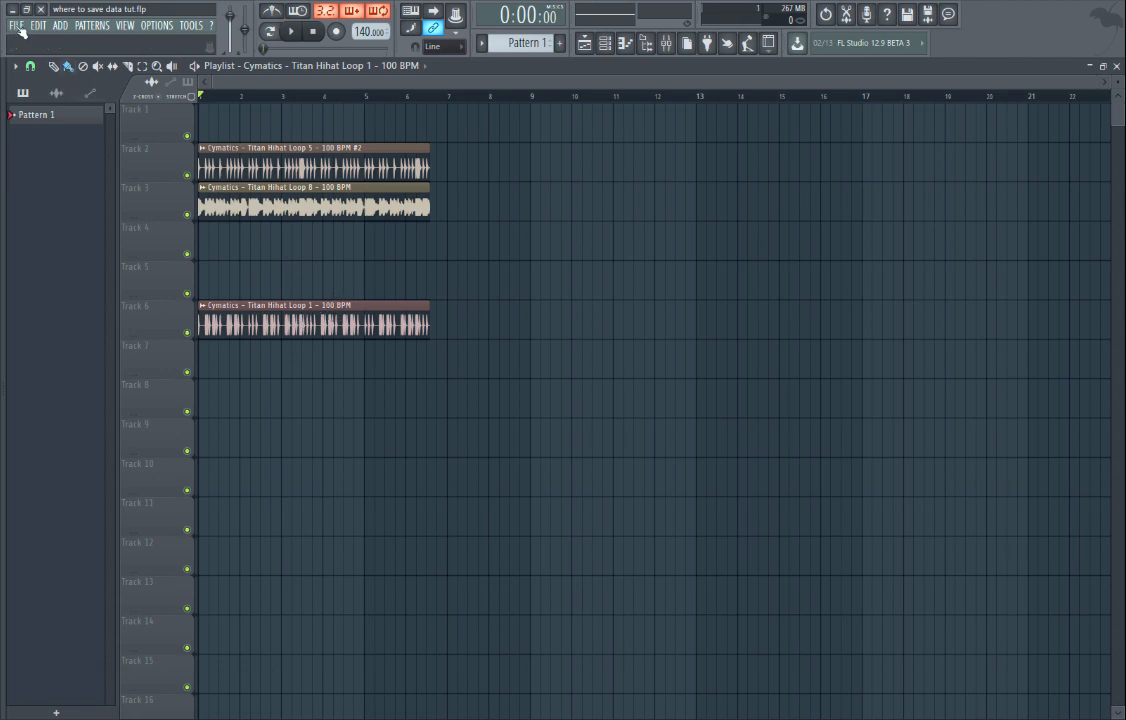
Export the project data files a second time into the Tutorial data folder.
{"action": "left_click", "coordinate": [16, 24]}
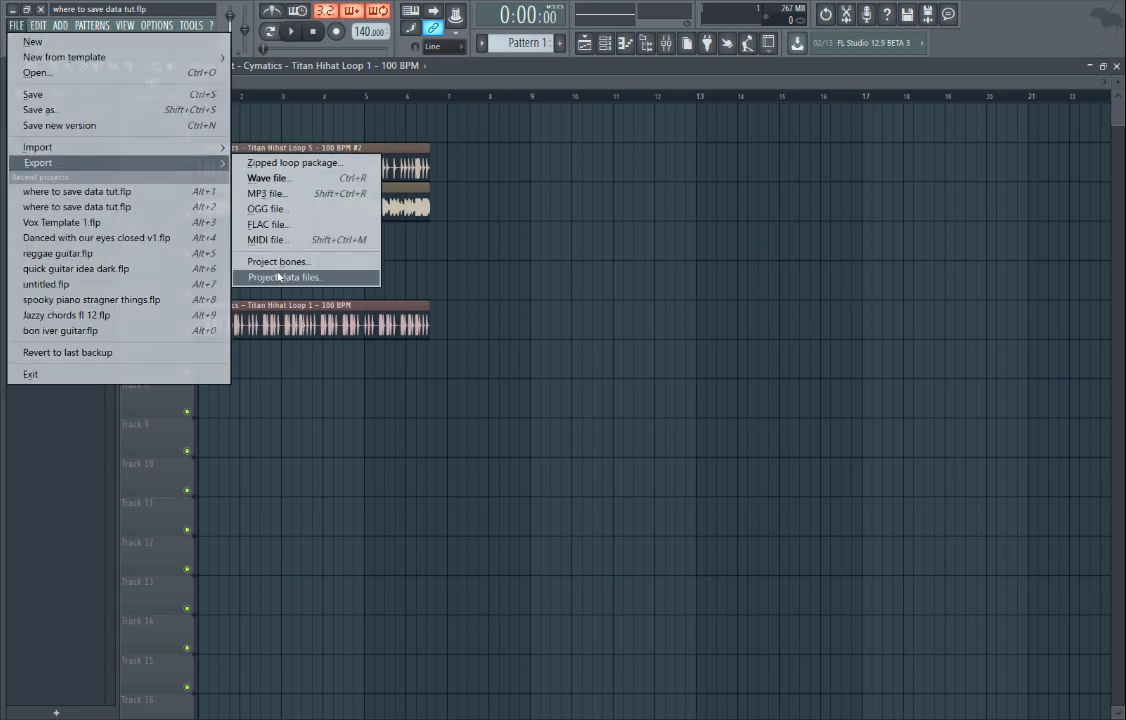
{"action": "left_click", "coordinate": [282, 276]}
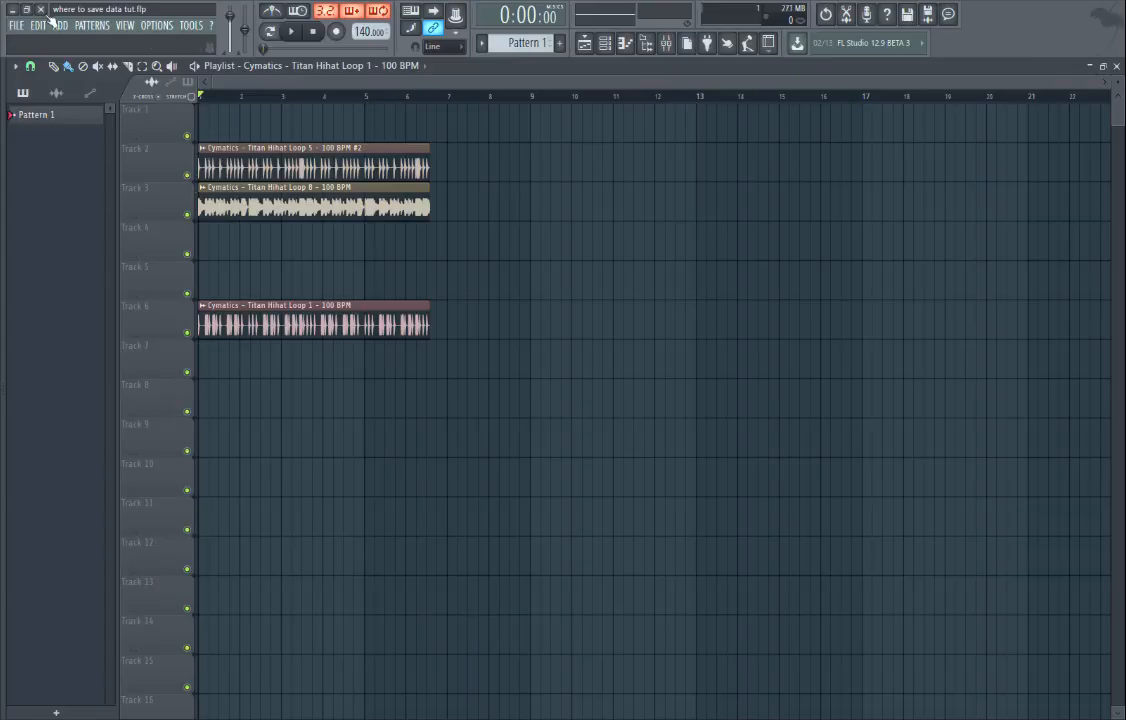
Show FL Studio's settings window on the Audio devices page via Options.
{"action": "left_click", "coordinate": [16, 24]}
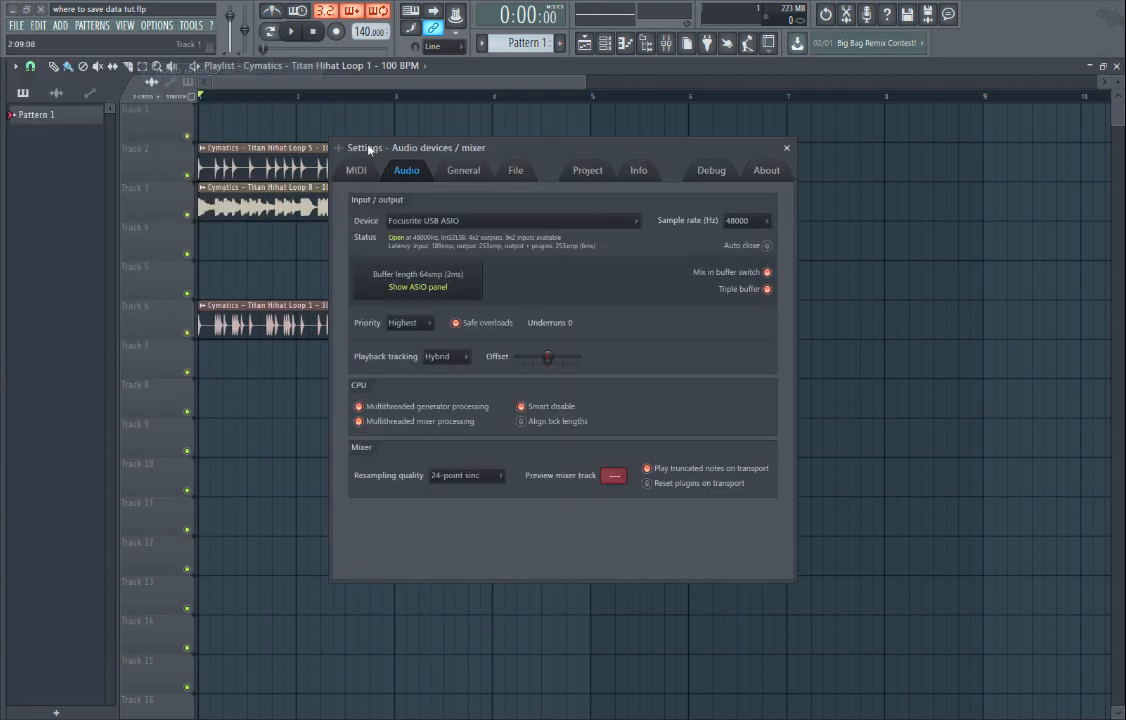
Verify the Project data folder path reads Tutorial, then close the settings window.
{"action": "left_click", "coordinate": [588, 170]}
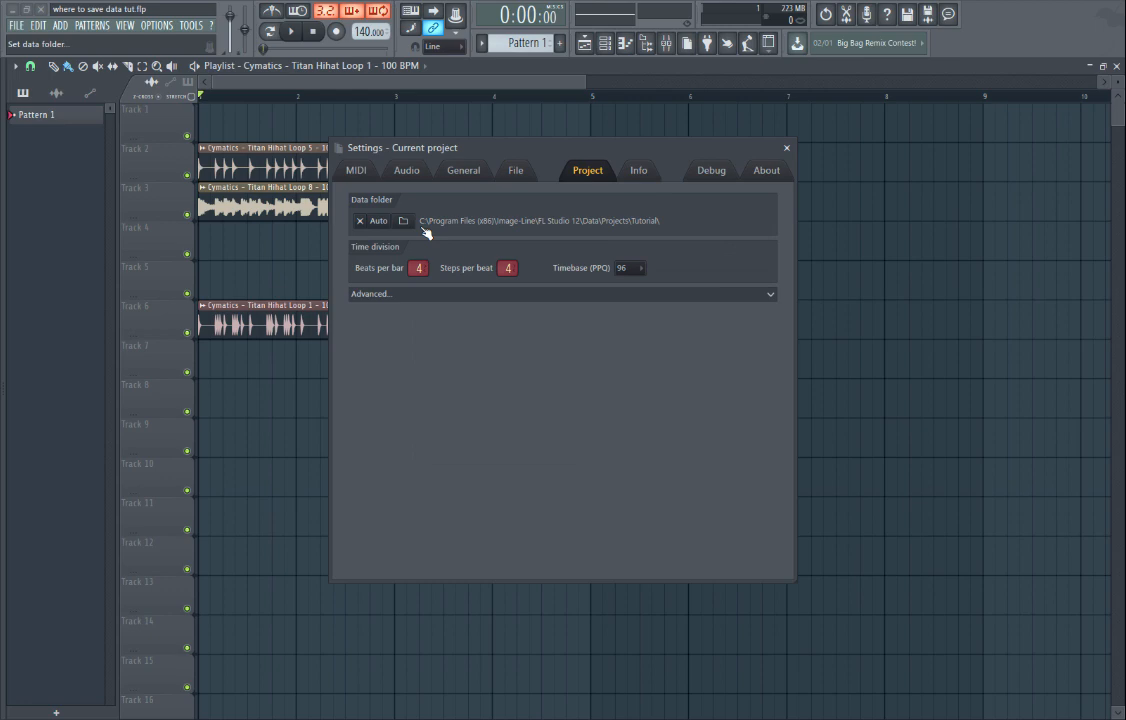
{"action": "mouse_move", "coordinate": [590, 236]}
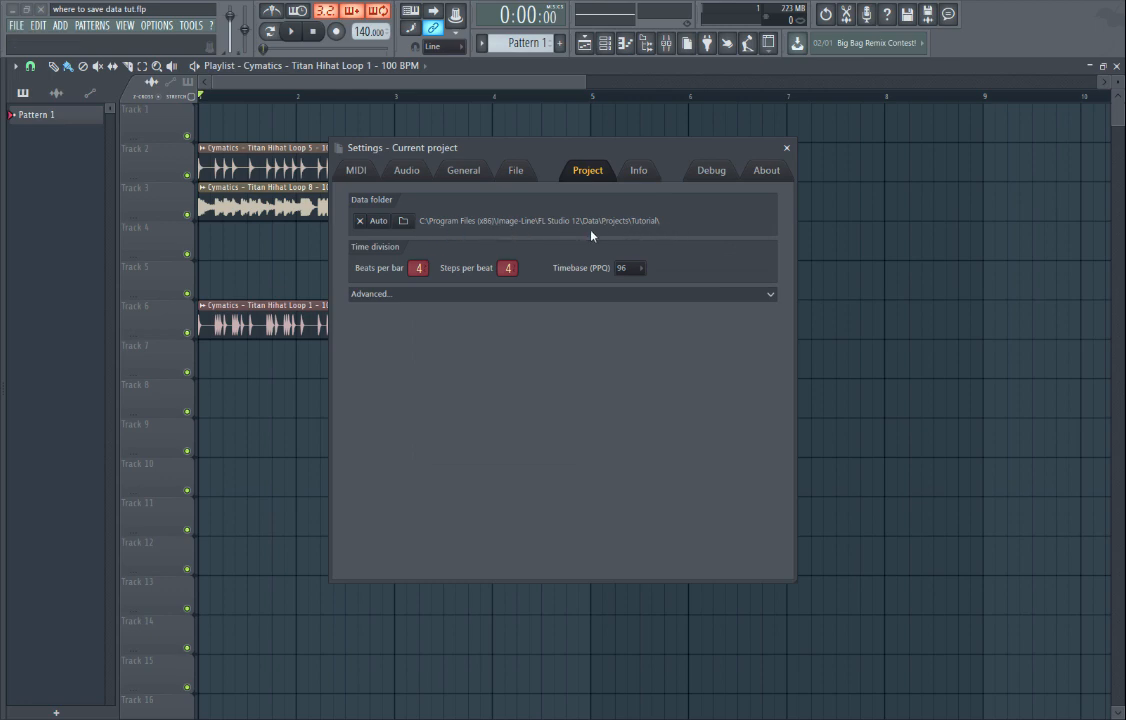
{"action": "mouse_move", "coordinate": [630, 222]}
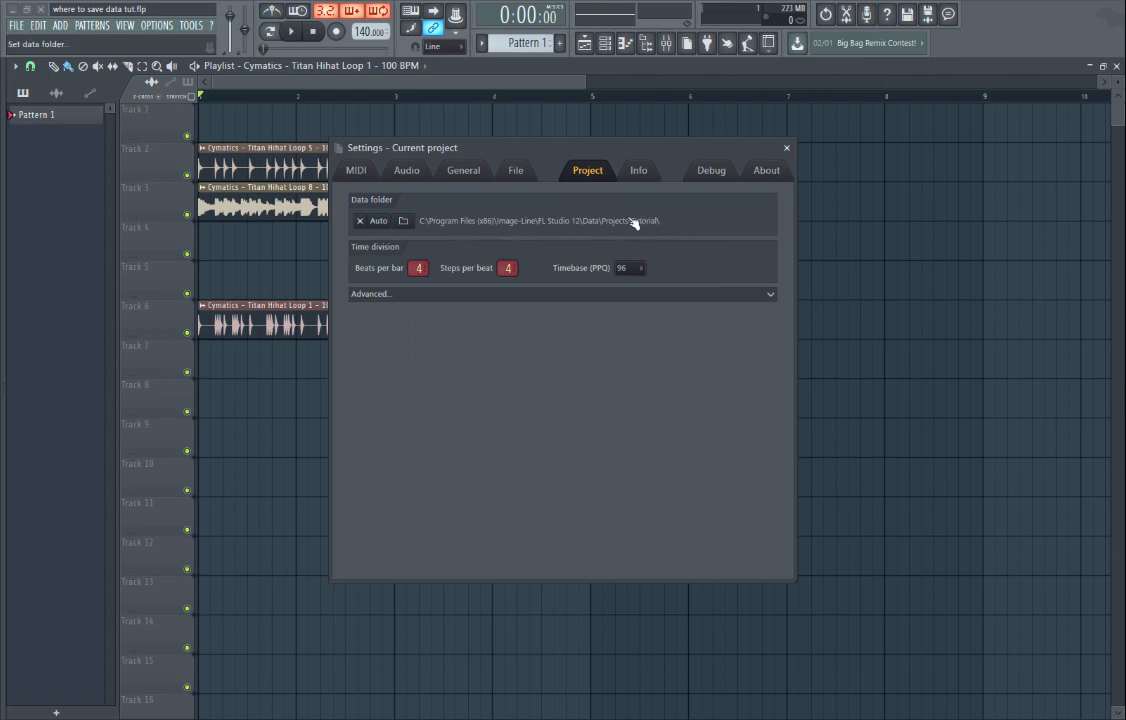
{"action": "left_click", "coordinate": [786, 148]}
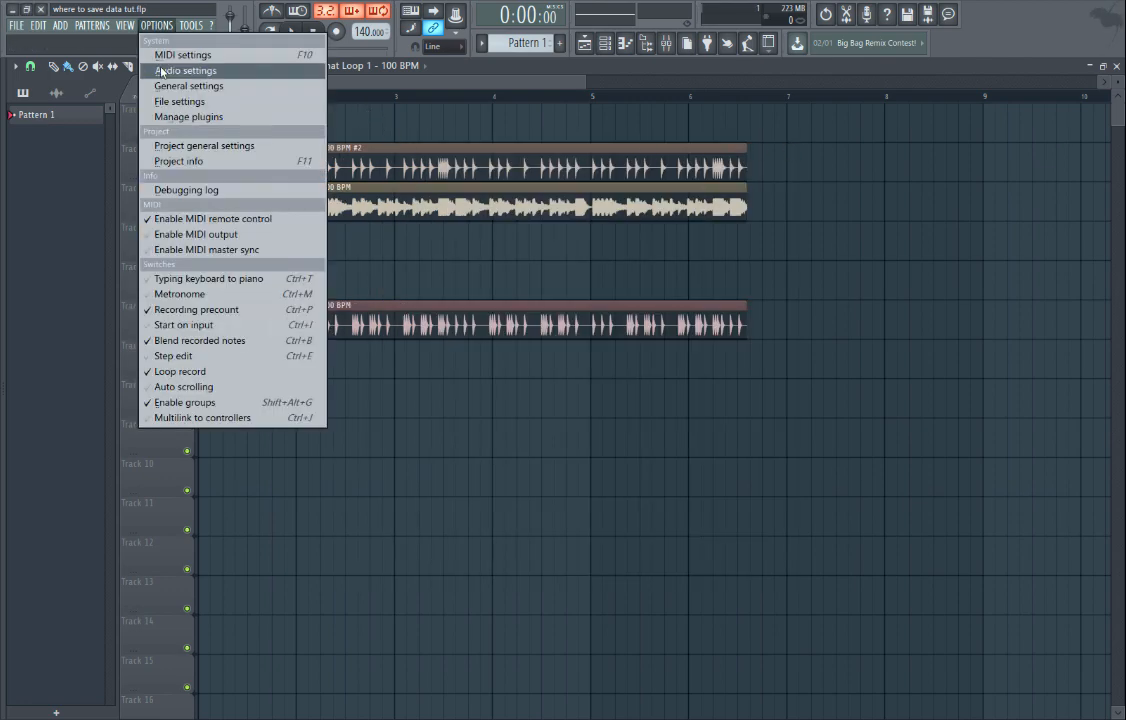
{"action": "left_click", "coordinate": [204, 144]}
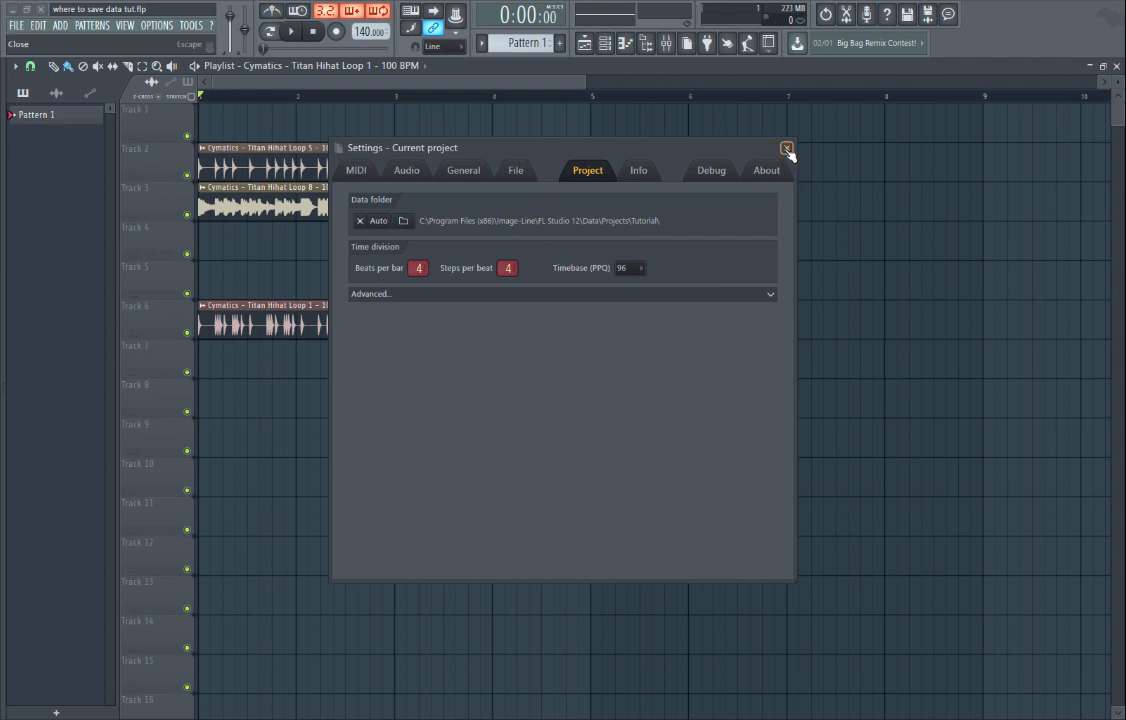
{"action": "left_click", "coordinate": [788, 148]}
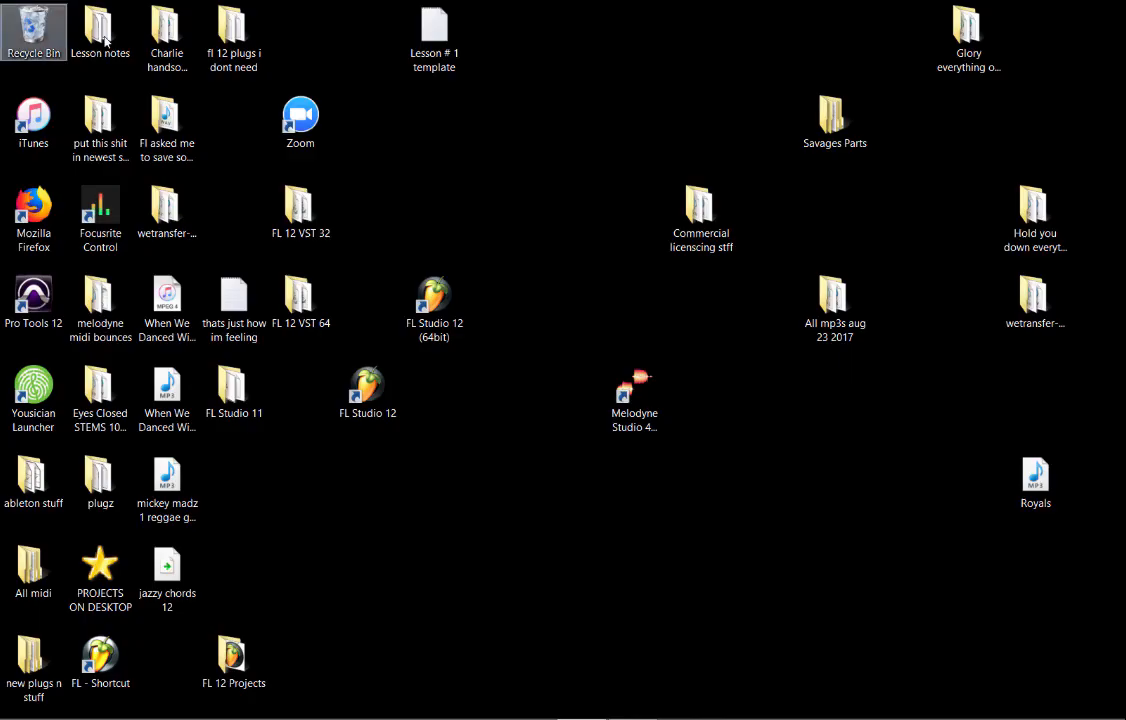